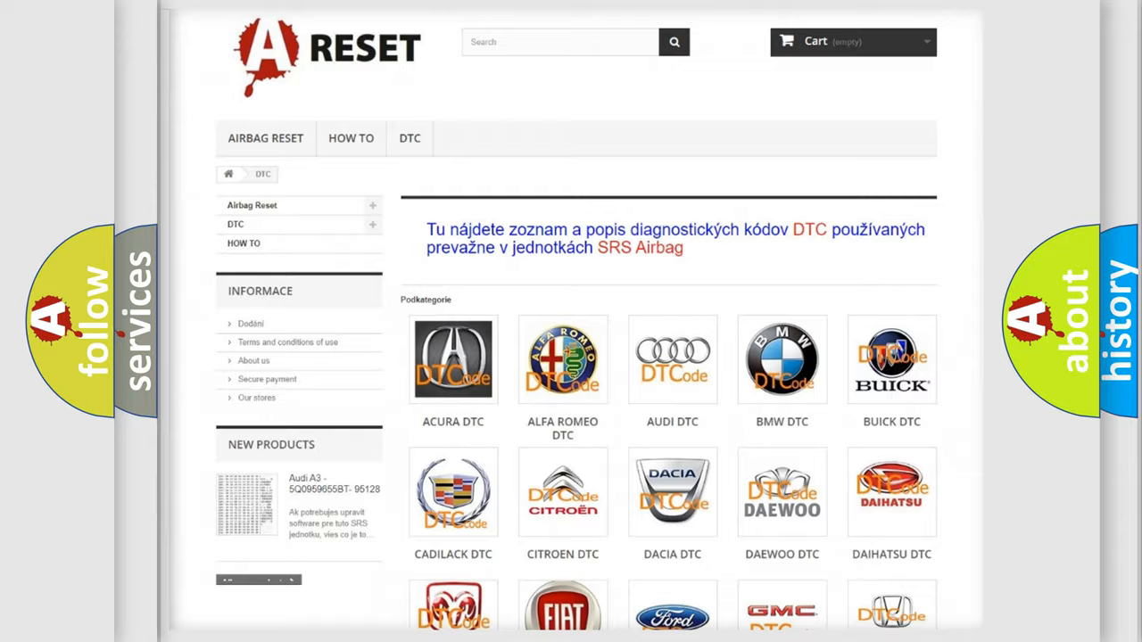
Step: Open the Lincoln DTC page listing codes such as B0001:13 and B0002:12
scroll(down, 3)
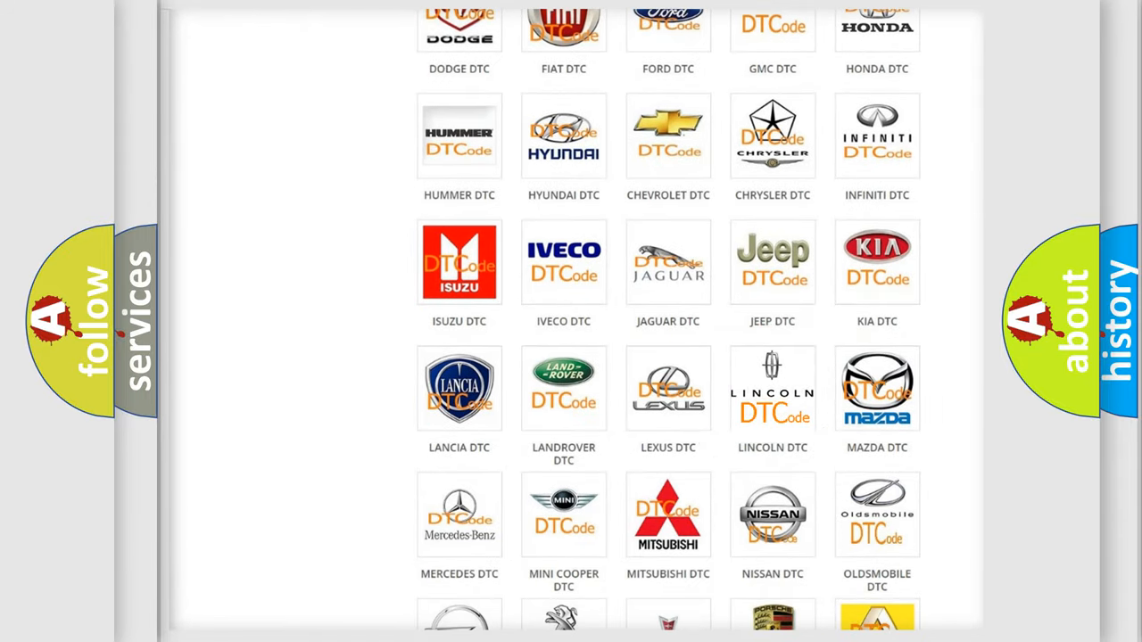
click(772, 389)
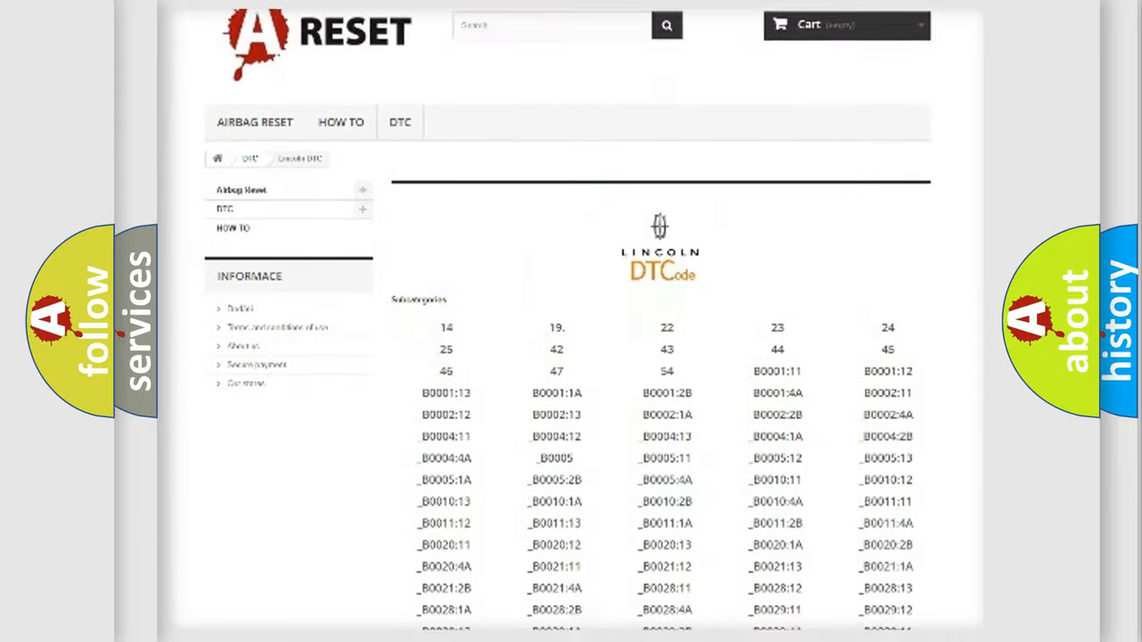
scroll(down, 3)
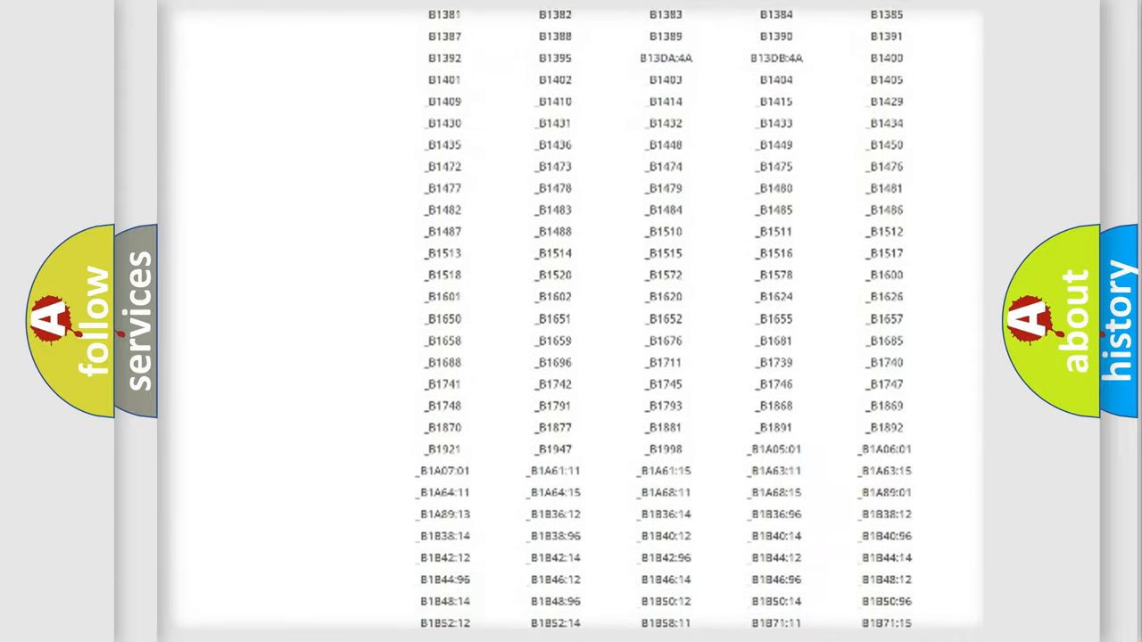
scroll(up, 3)
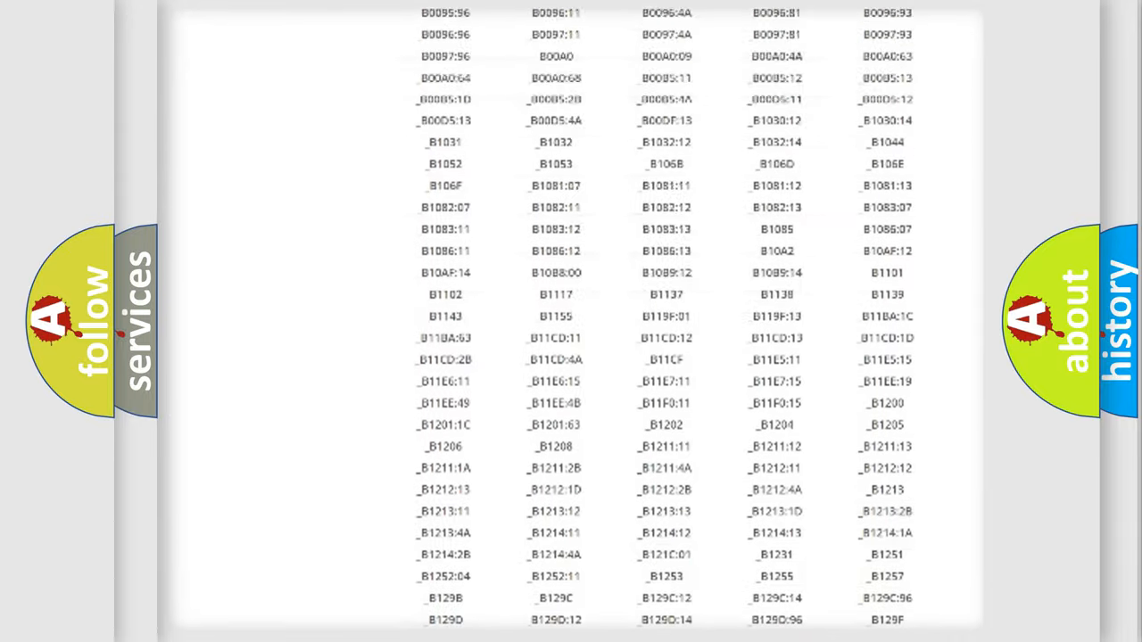
scroll(up, 3)
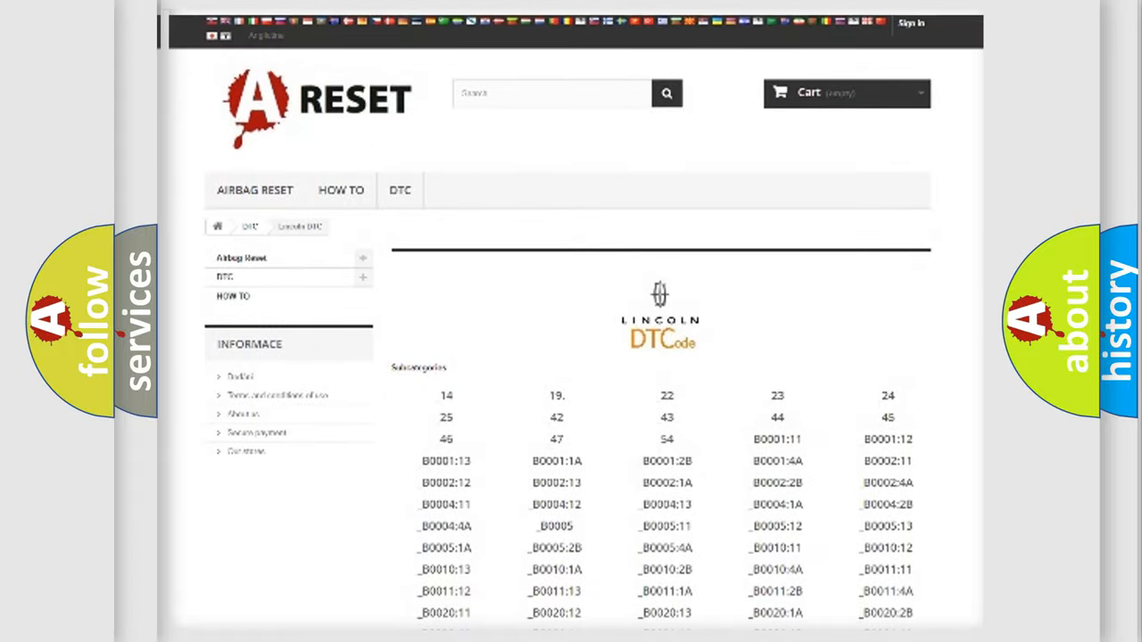